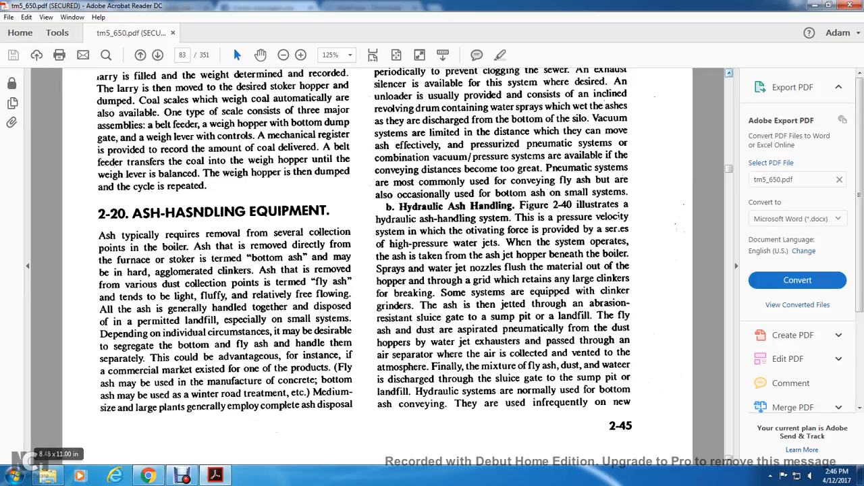
Step: Scroll up to the top of manual page 2-45 on elevator boots, bunkers and ash handling
scroll("up", 3)
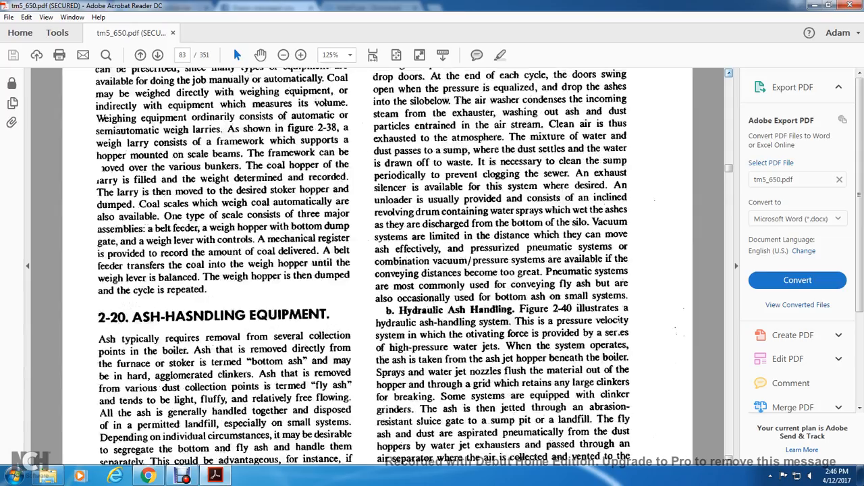
scroll("up", 3)
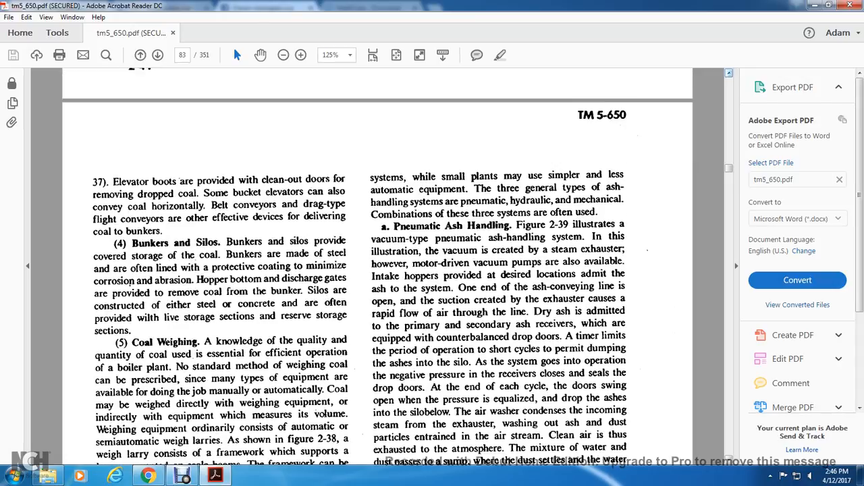
Step: Read down page 83 through coal weighing to the 2-20 Ash Handling Equipment heading
scroll("down", 3)
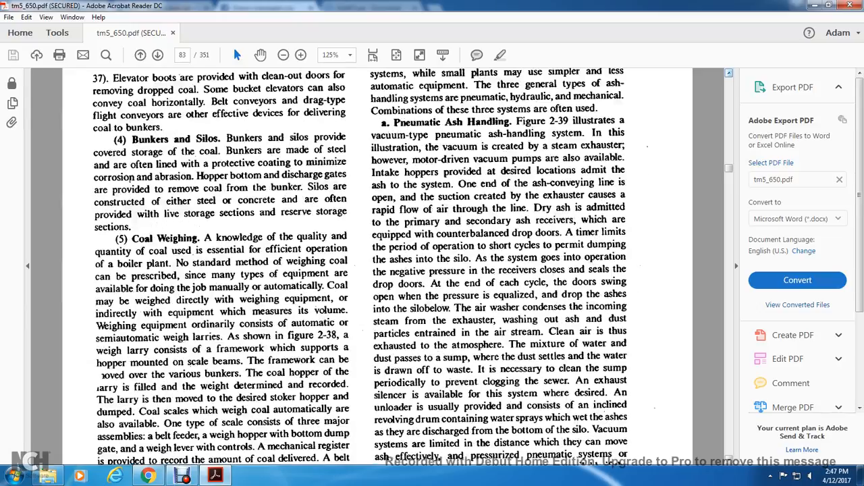
scroll("down", 3)
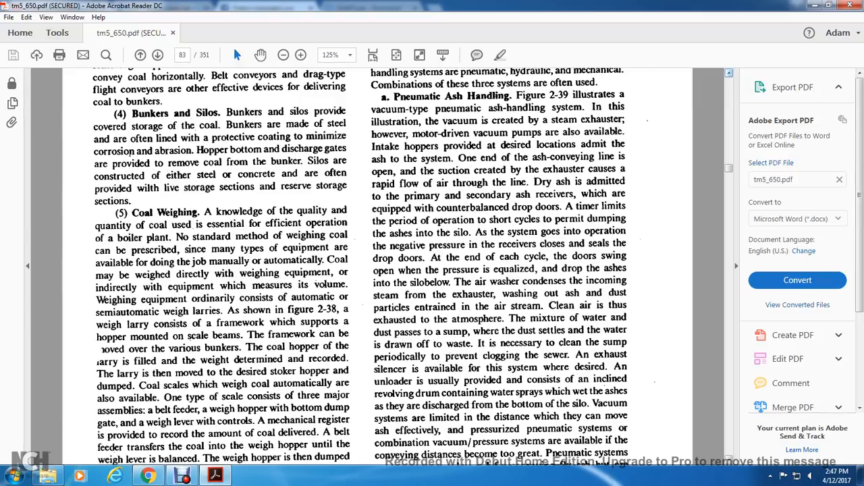
scroll("down", 3)
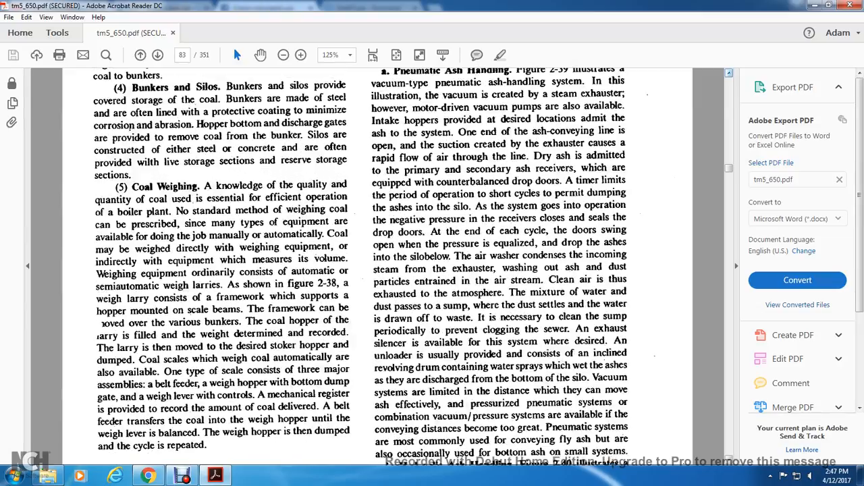
scroll("down", 3)
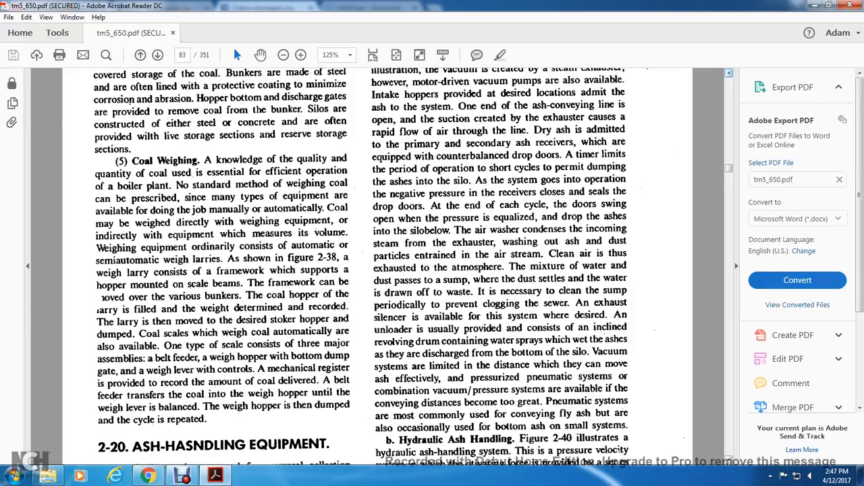
Step: Scroll to page 84 showing the centrifugal, perfect and continuous bucket elevator drawings
scroll("down", 3)
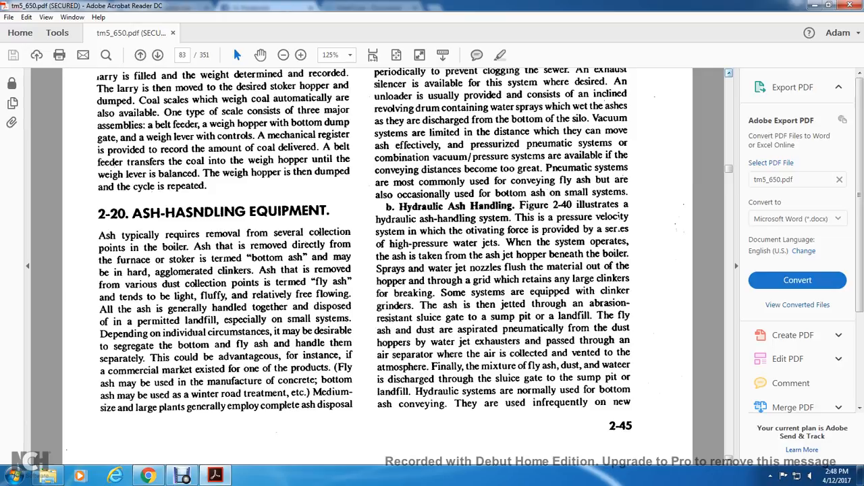
scroll("down", 3)
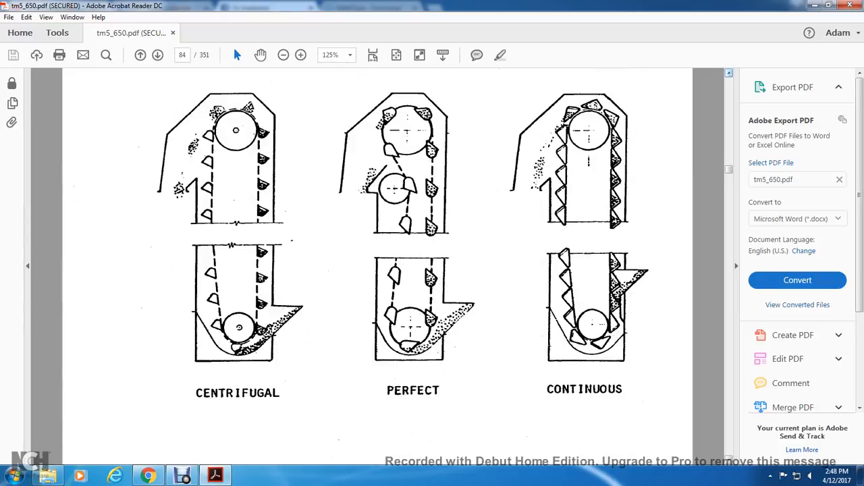
Step: Scroll past Figure 2-37 to the coal bunker and hopper drawing on page 85
scroll("down", 3)
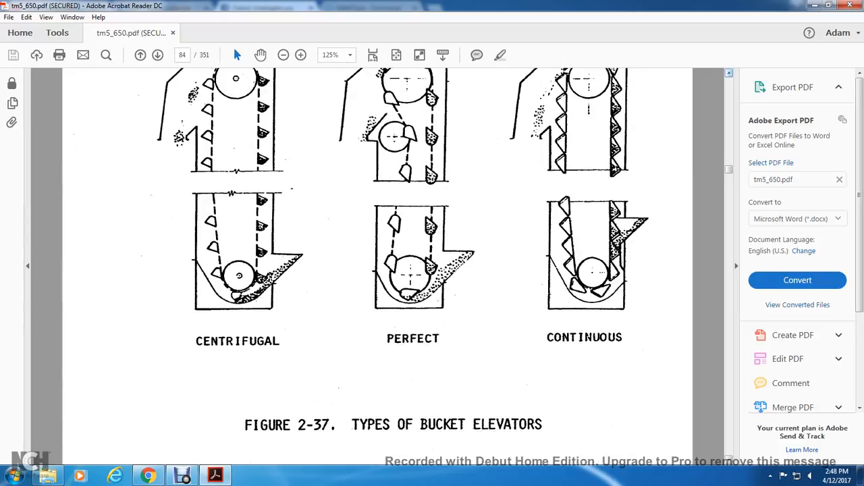
scroll("up", 3)
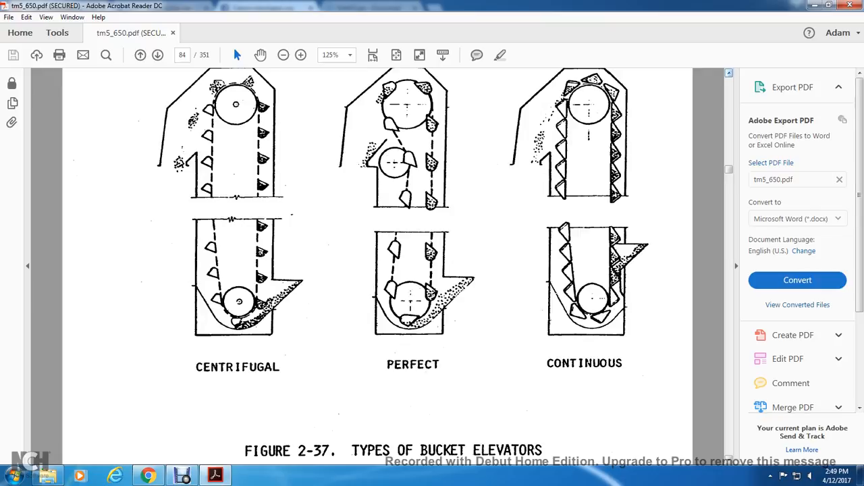
scroll("down", 3)
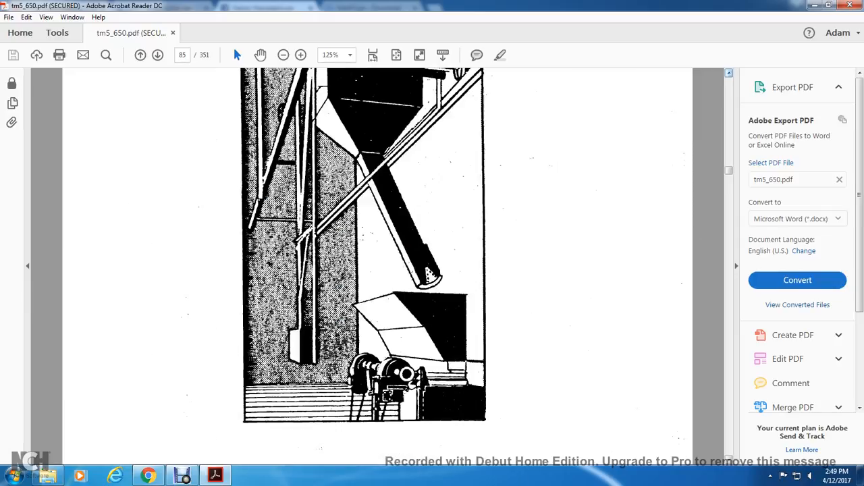
scroll("up", 3)
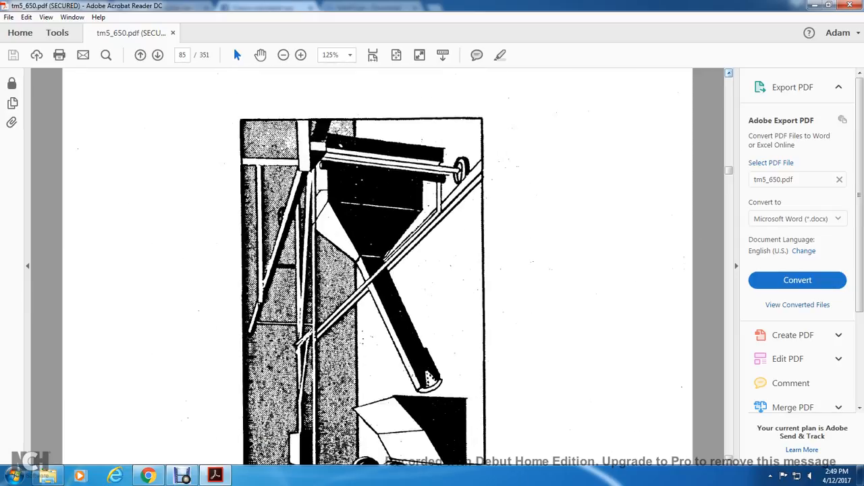
scroll("down", 3)
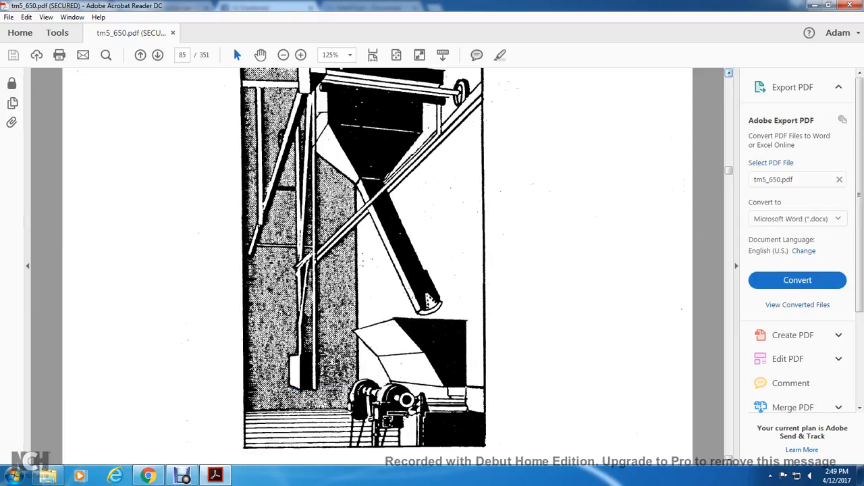
Step: Rotate the view clockwise to read Figure 2-39, then scroll to page 87
left_click(157, 55)
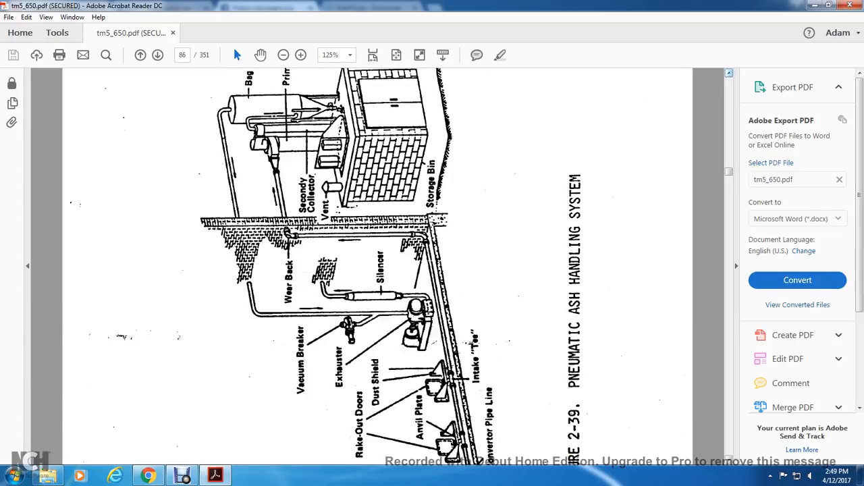
left_click(45, 17)
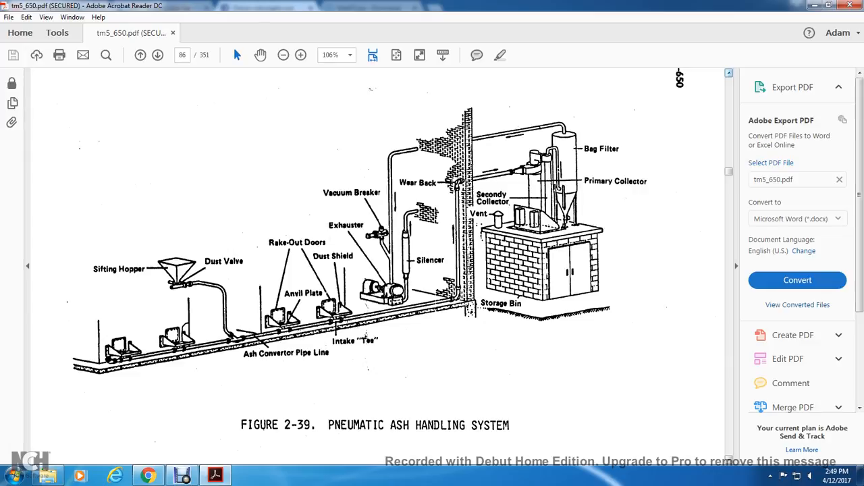
scroll("down", 3)
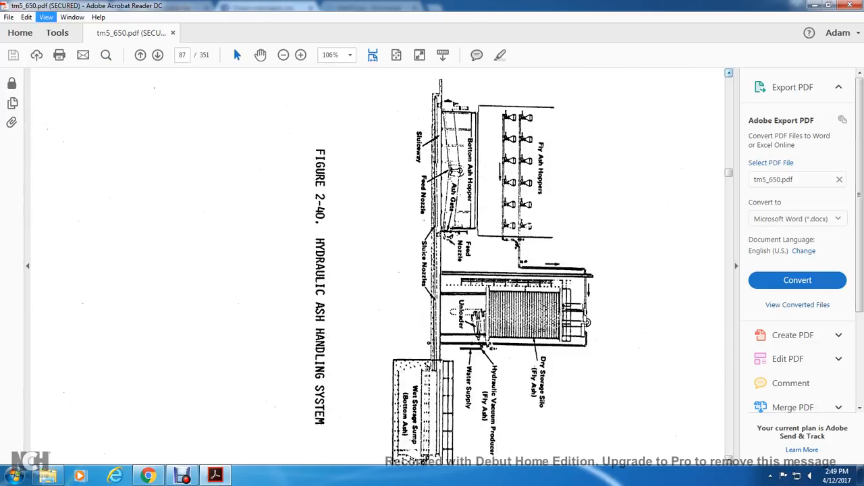
Step: Rotate Figure 2-40, Hydraulic Ash Handling System, clockwise so its labels read upright
left_click(46, 17)
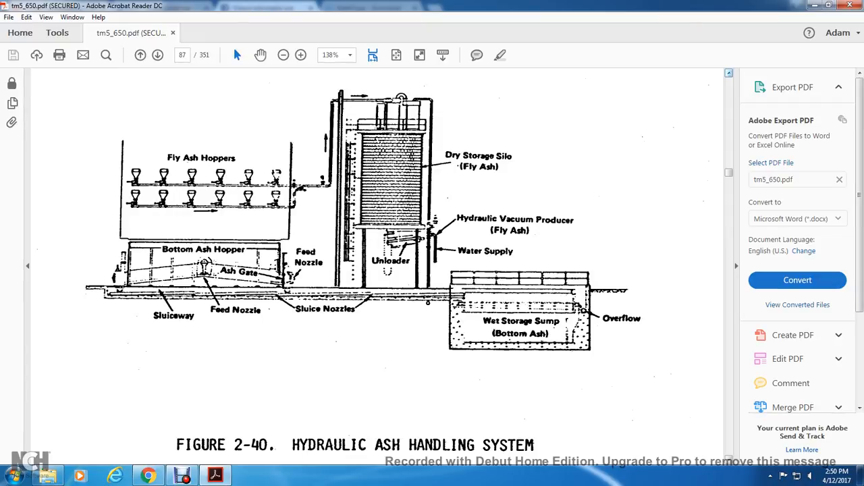
scroll("down", 3)
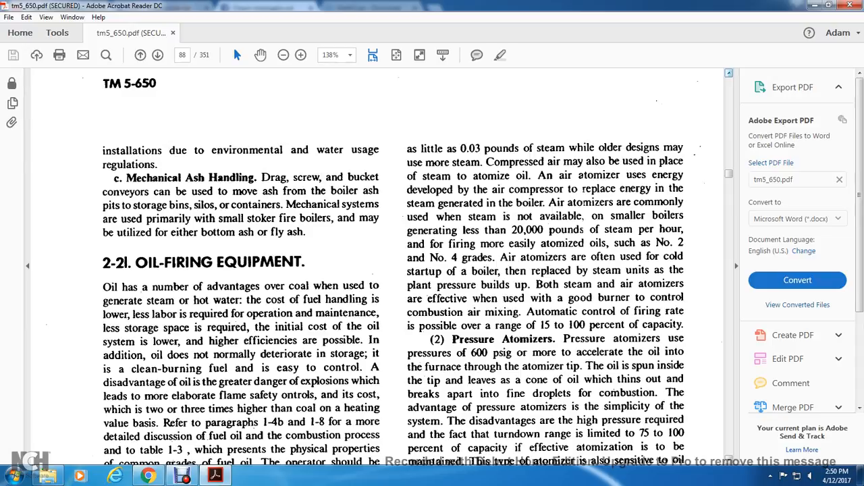
Step: Read page 88 from Oil-Firing Equipment down to pressure, rotary and fluid atomizers
scroll("down", 3)
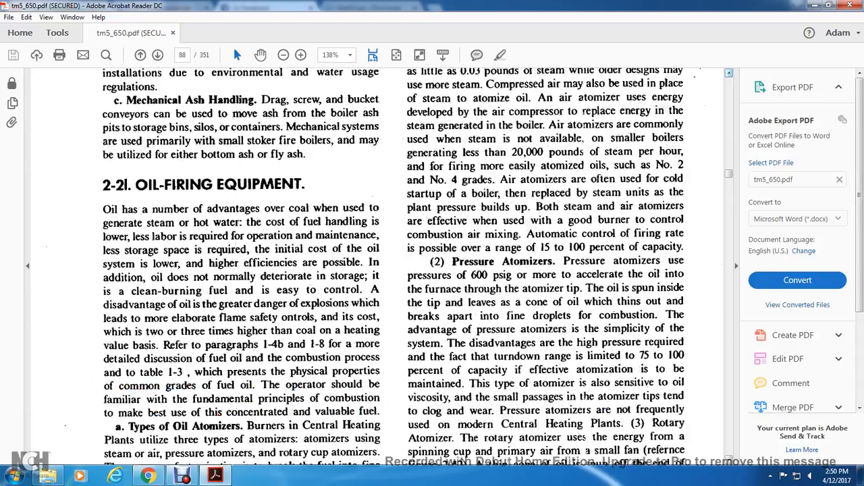
scroll("down", 3)
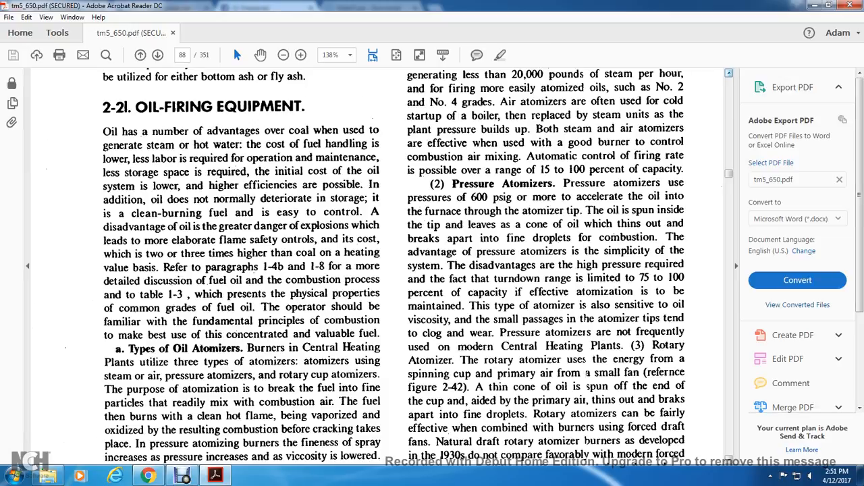
scroll("down", 3)
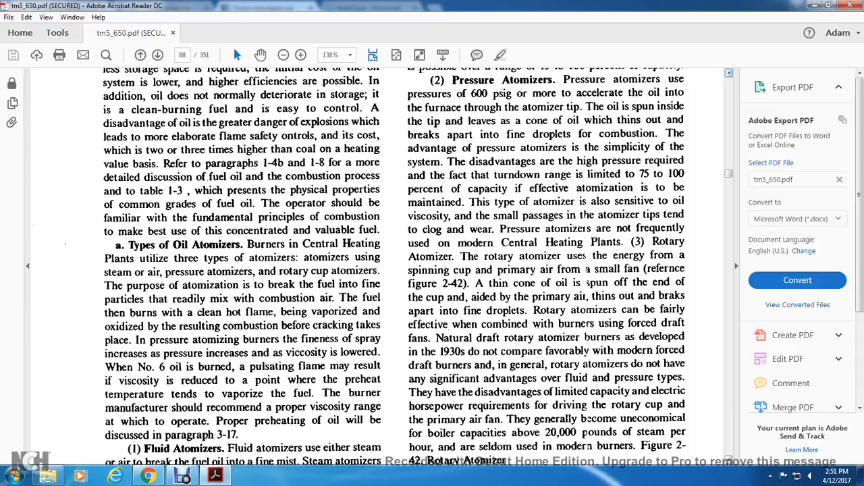
Step: Scroll to the bottom of page 2-50, then back to page 88's top
scroll("down", 3)
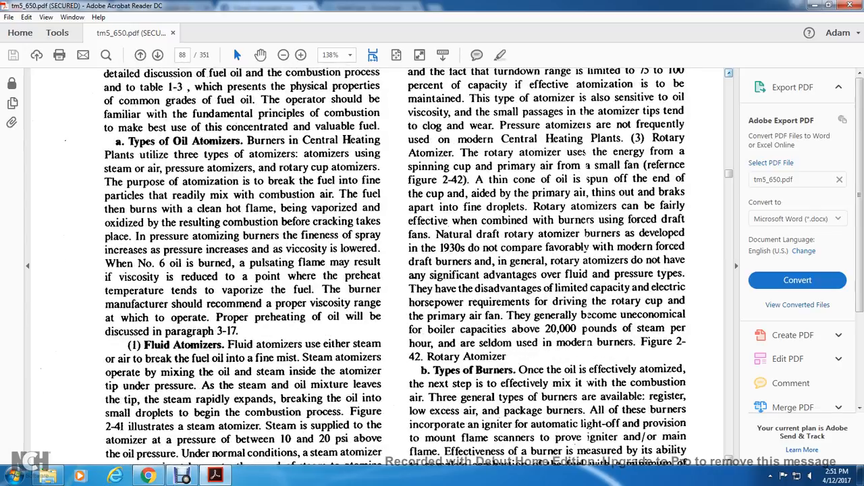
scroll("down", 3)
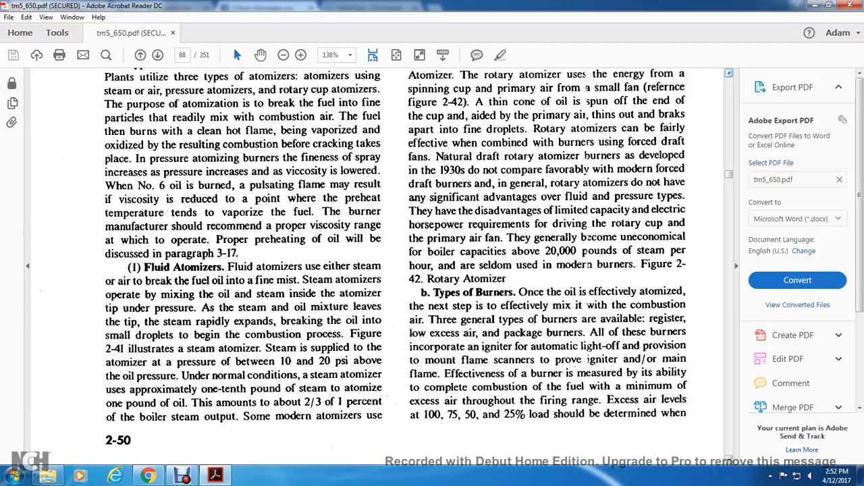
scroll("up", 3)
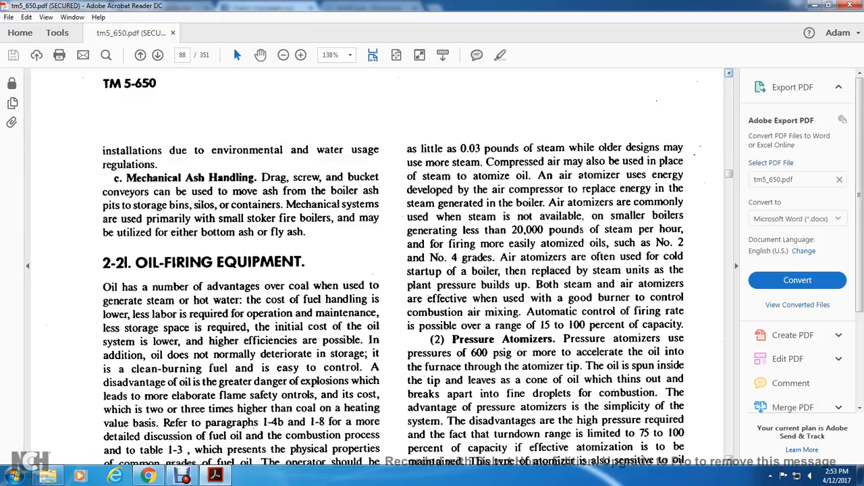
Step: Reread page 88 down to the Fluid Atomizers and Types of Burners paragraphs
scroll("down", 3)
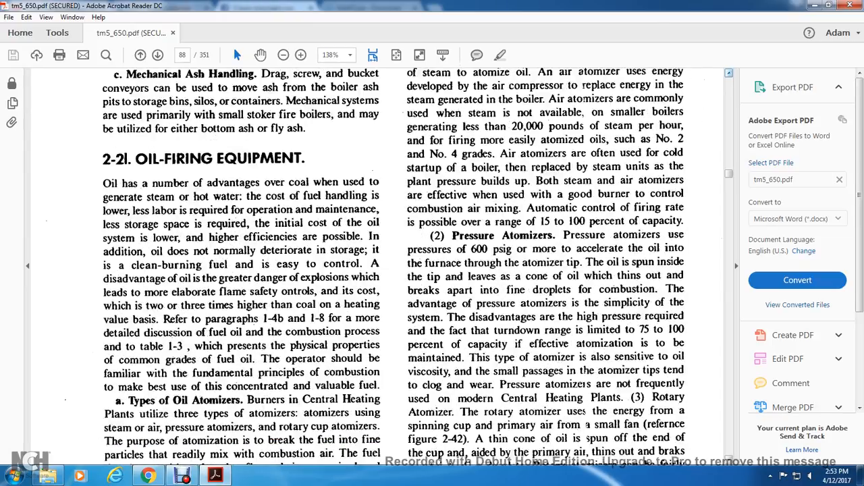
scroll("down", 3)
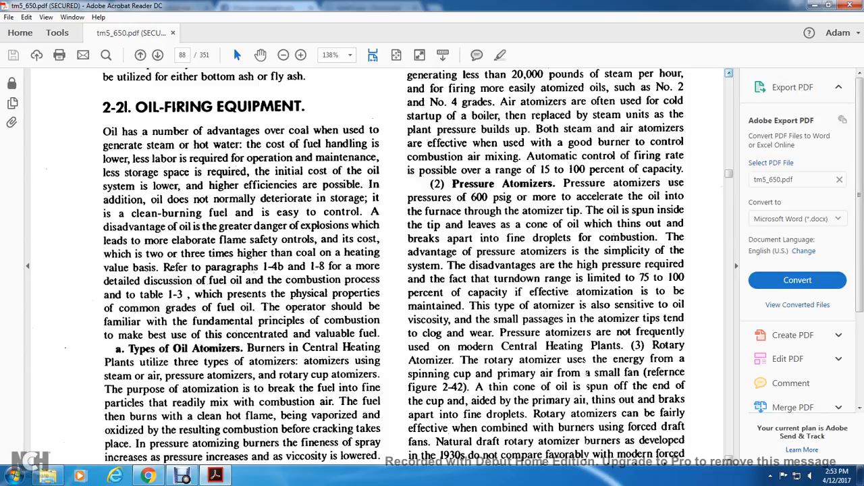
scroll("down", 3)
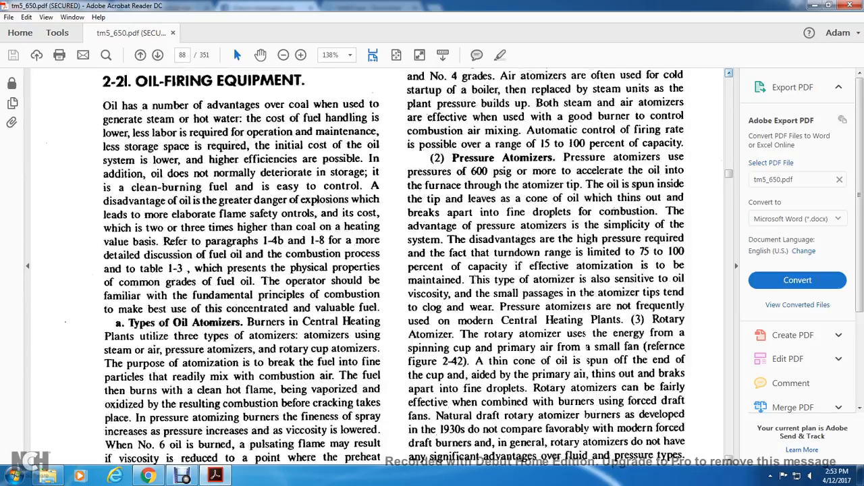
scroll("down", 3)
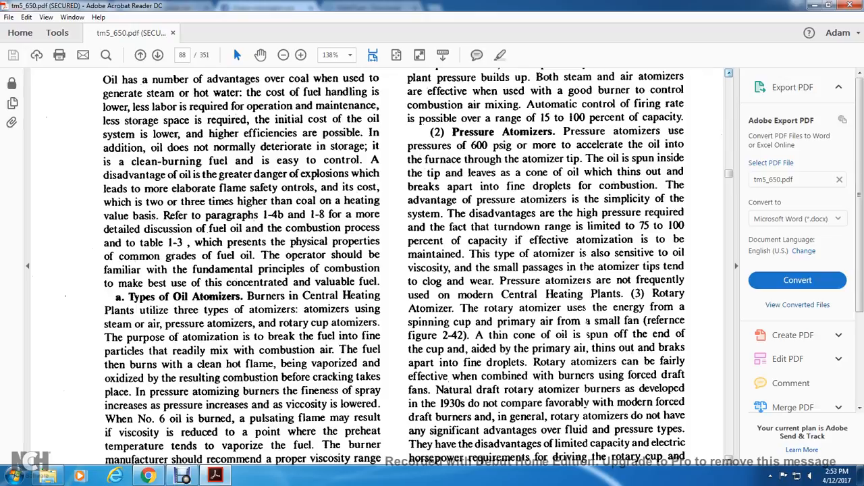
scroll("down", 3)
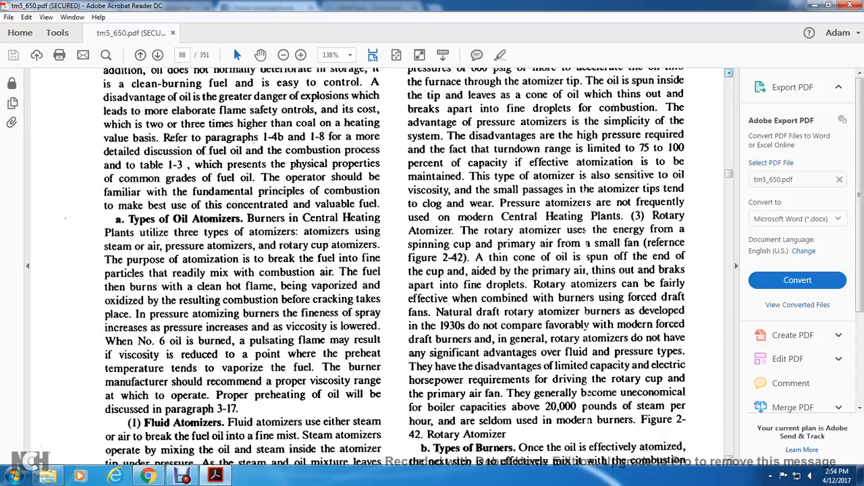
Step: Scroll past page 2-50 to the rotary atomizer cutaway drawing on page 90
scroll("down", 3)
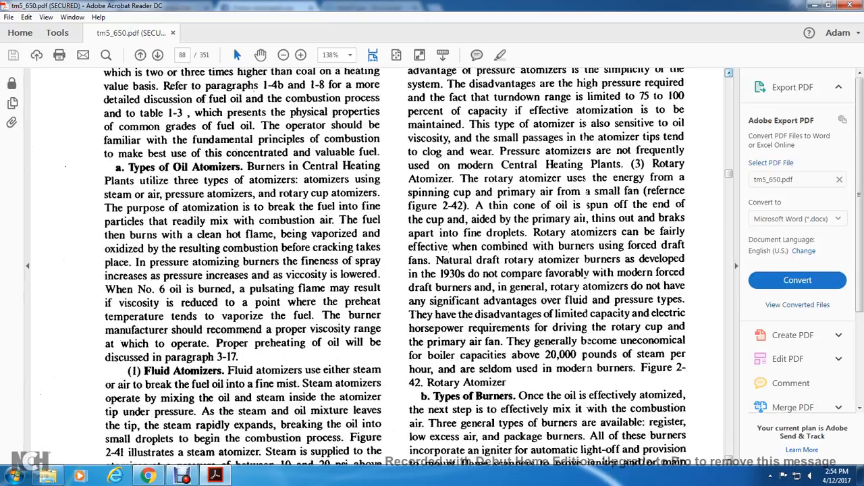
scroll("down", 3)
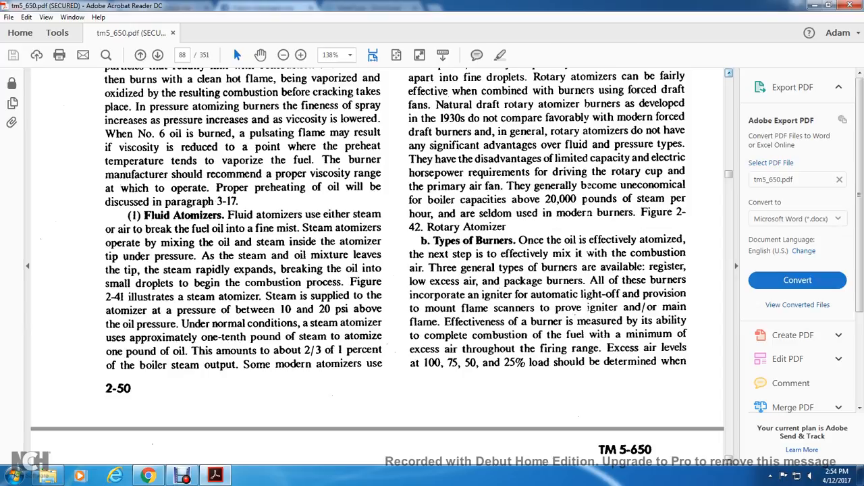
scroll("down", 3)
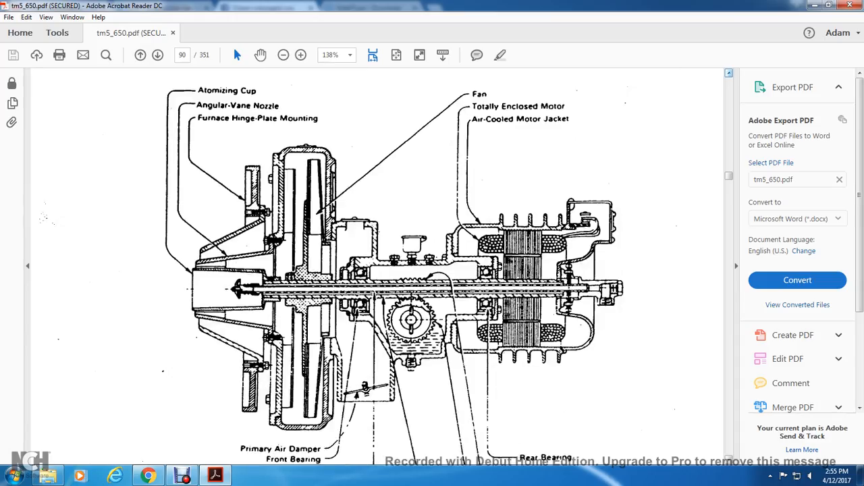
Step: Zoom out to 125% to fit Figure 2-42 Rotary Atomizer, then advance to page 91
scroll("down", 3)
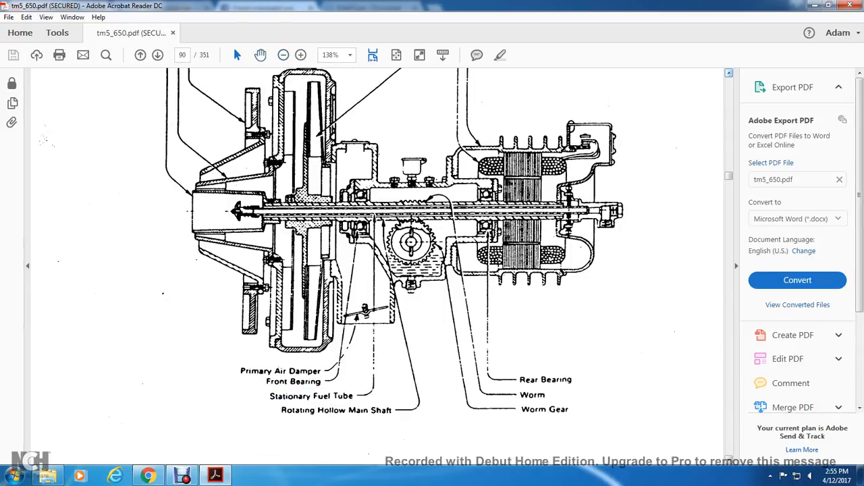
left_click(282, 54)
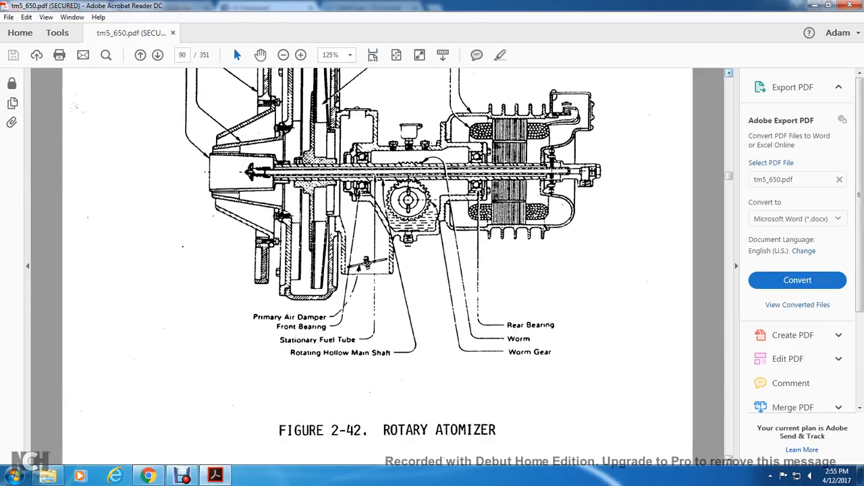
scroll("up", 3)
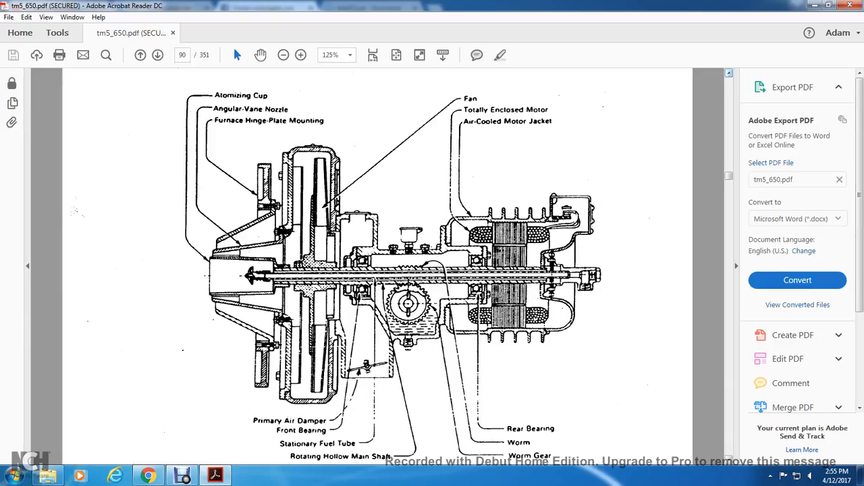
left_click(157, 55)
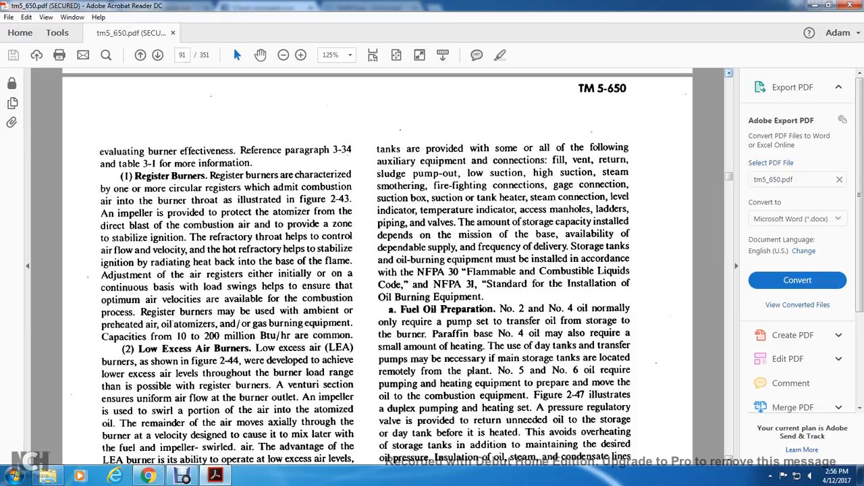
Step: Scroll page 2-53 past Register Burners to the low excess air burner text
scroll("down", 3)
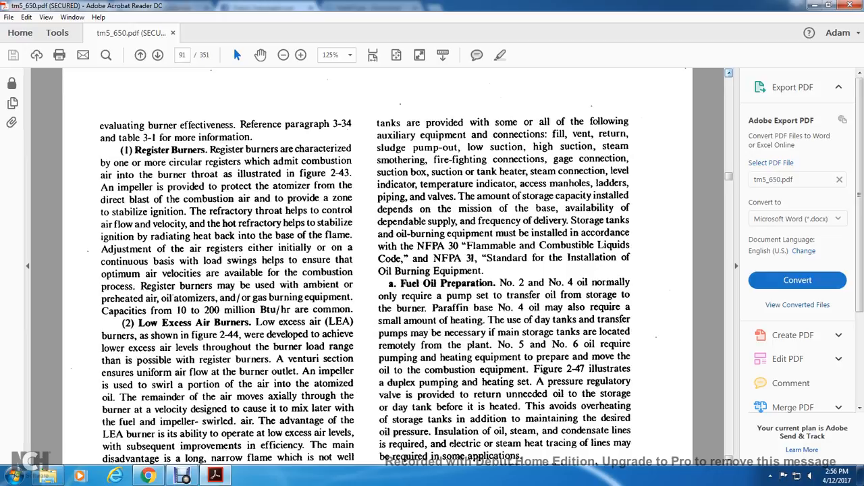
scroll("down", 3)
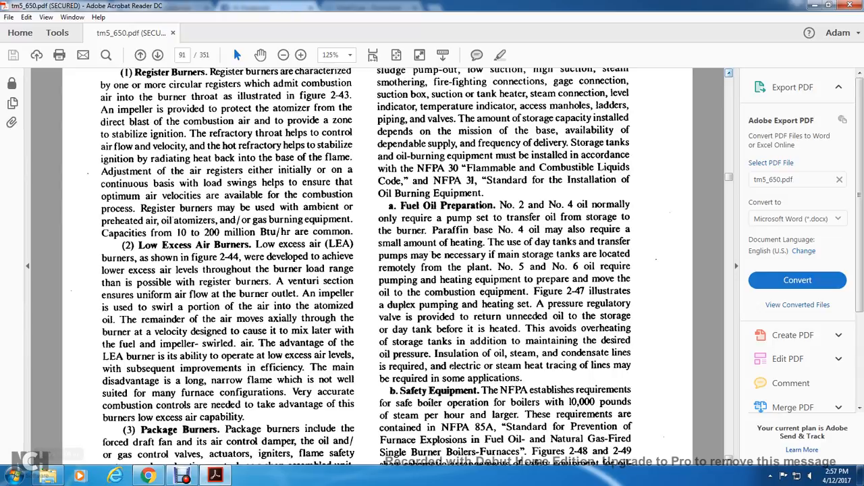
Step: Scroll to the Oil Storage and Handling and Gas-Firing Equipment headings at page bottom
scroll("down", 3)
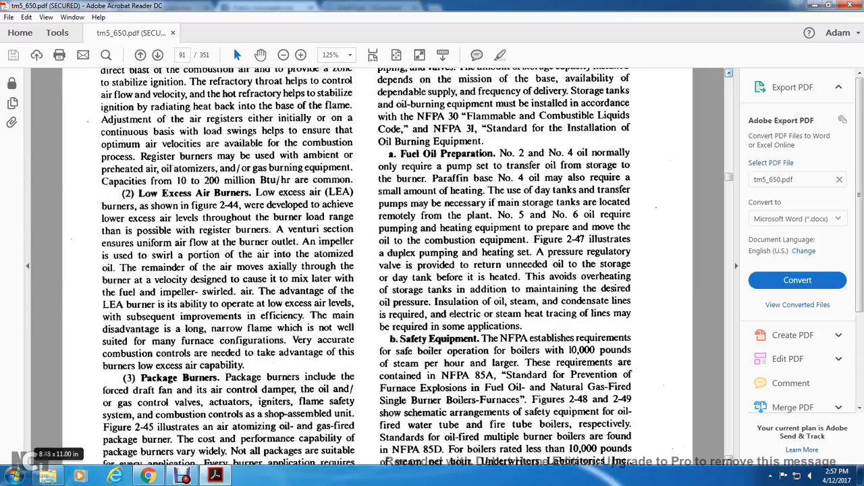
scroll("down", 3)
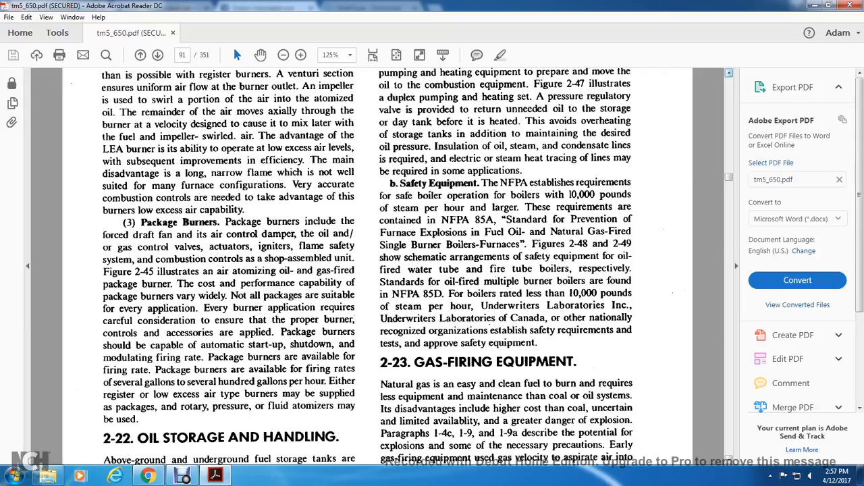
scroll("down", 3)
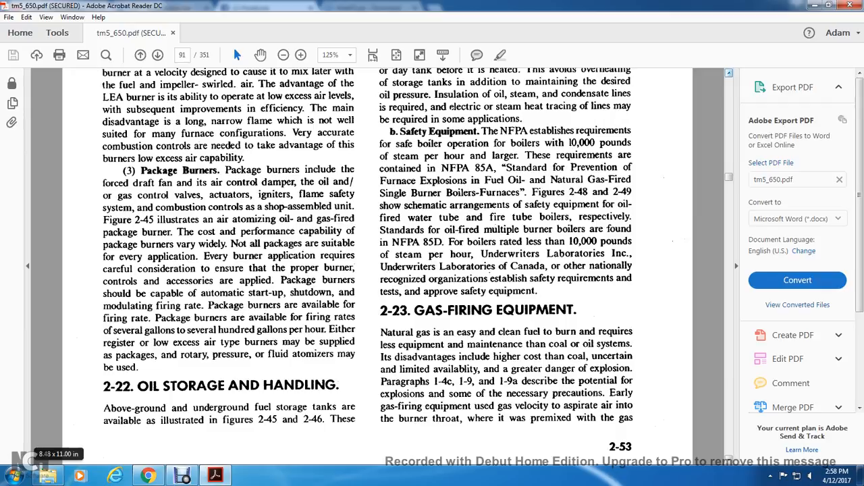
Step: Scroll back up to the Register Burners paragraph at the top of page 2-53
scroll("up", 3)
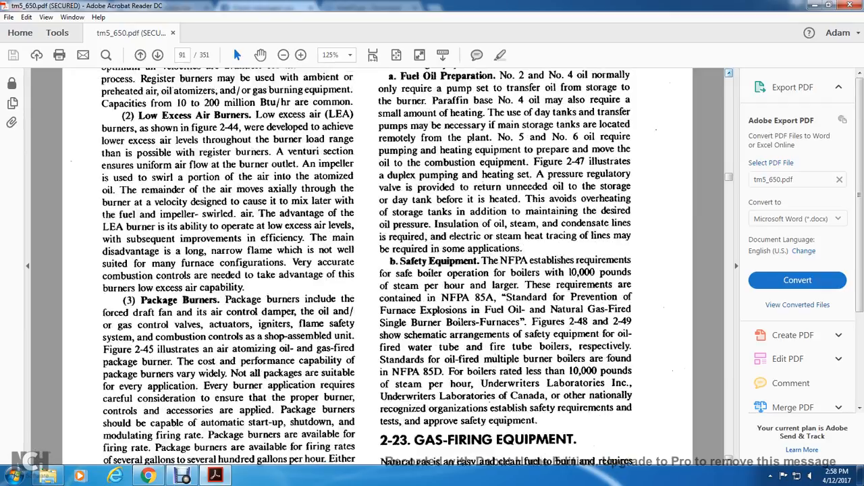
scroll("up", 3)
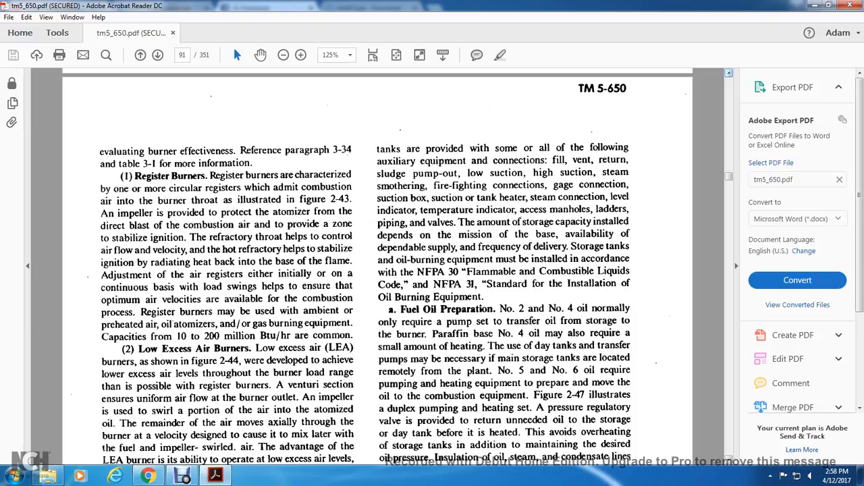
Step: Scroll down through Package Burners and Safety Equipment to Gas-Firing Equipment
scroll("down", 3)
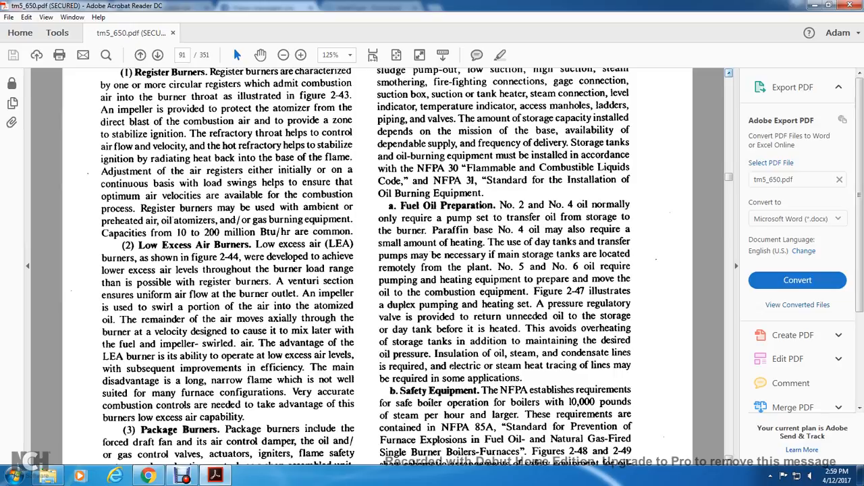
scroll("down", 3)
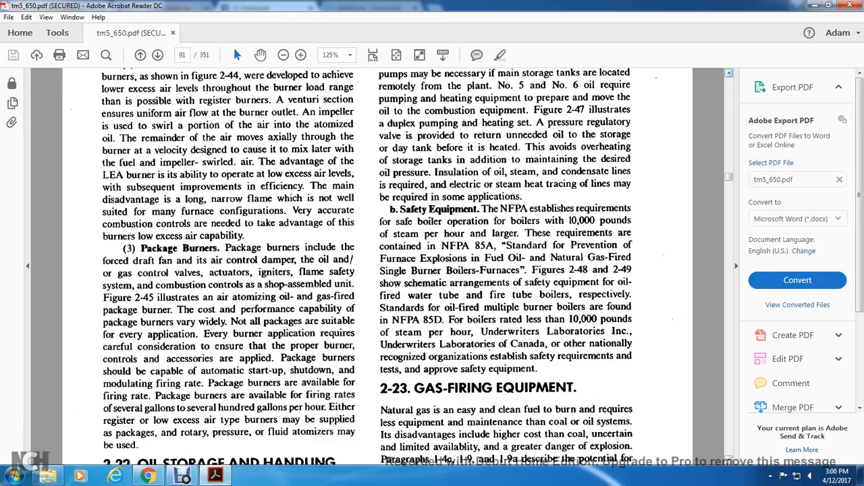
Step: Scroll past the 2-53 page number to the top of the next page's burner drawing
scroll("down", 3)
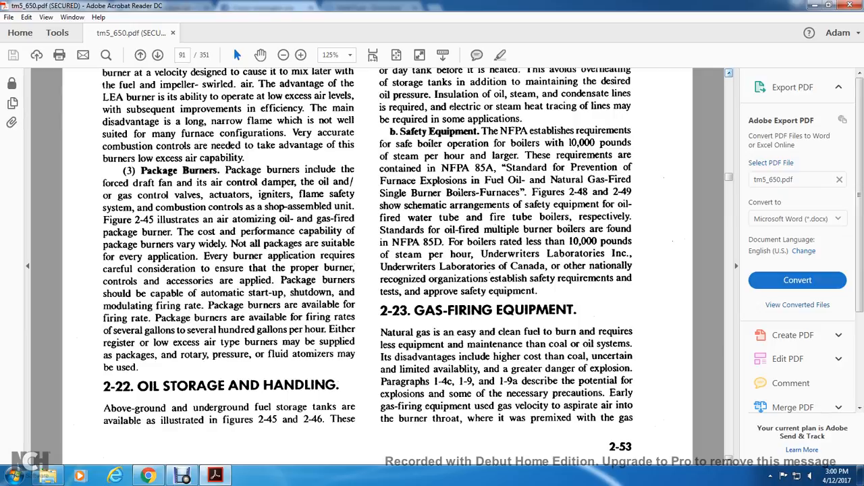
scroll("down", 3)
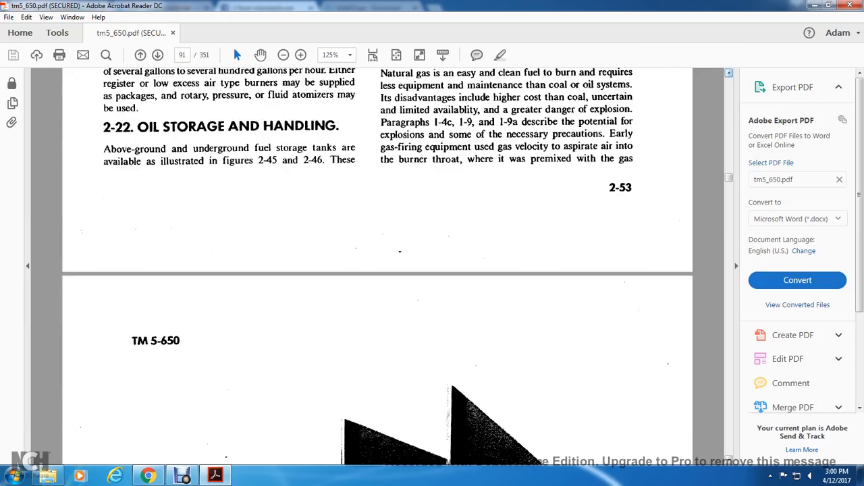
Step: Zoom out to about 60.7% so page 92's burner cutaway fits on screen
scroll("down", 3)
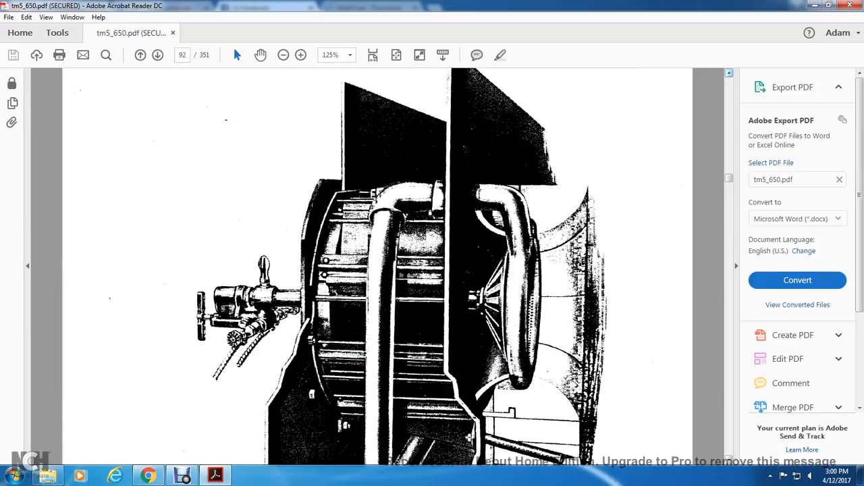
left_click(350, 54)
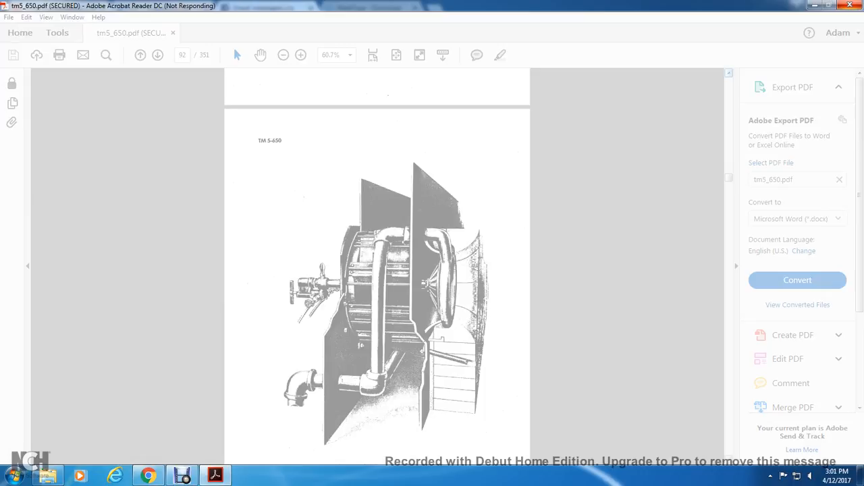
Step: Scroll to page 95 and rotate the view clockwise so Figure 2-46 reads upright
scroll("down", 3)
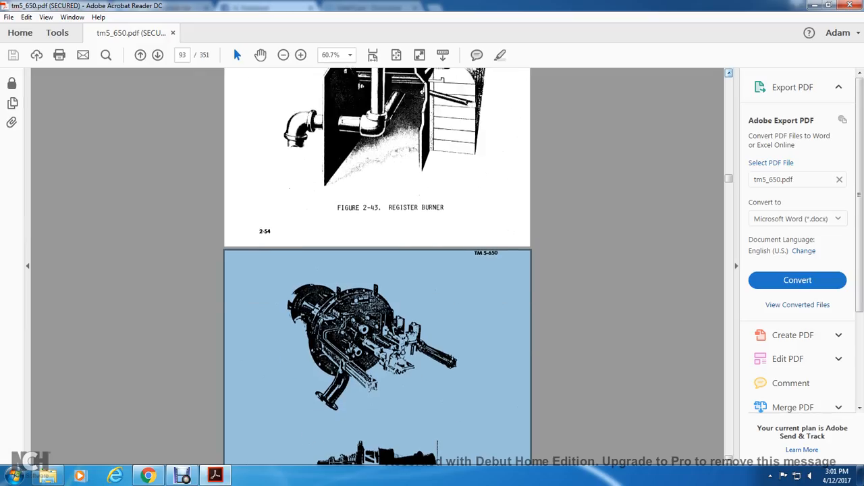
scroll("up", 3)
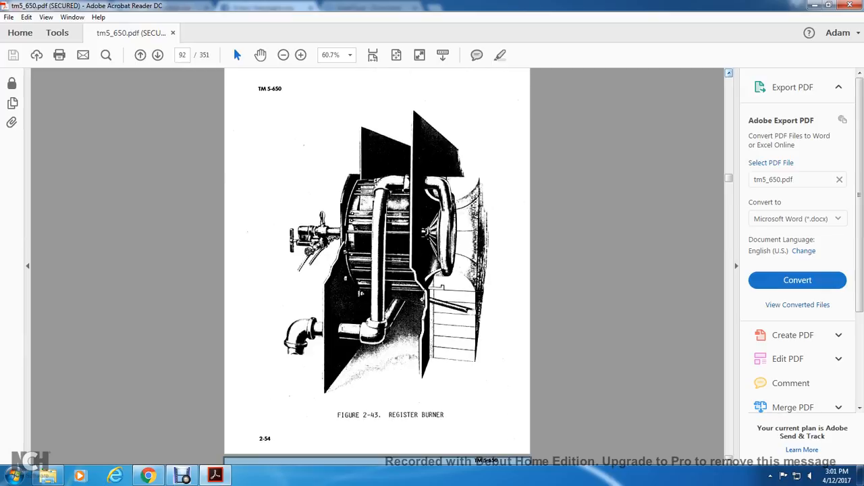
scroll("down", 3)
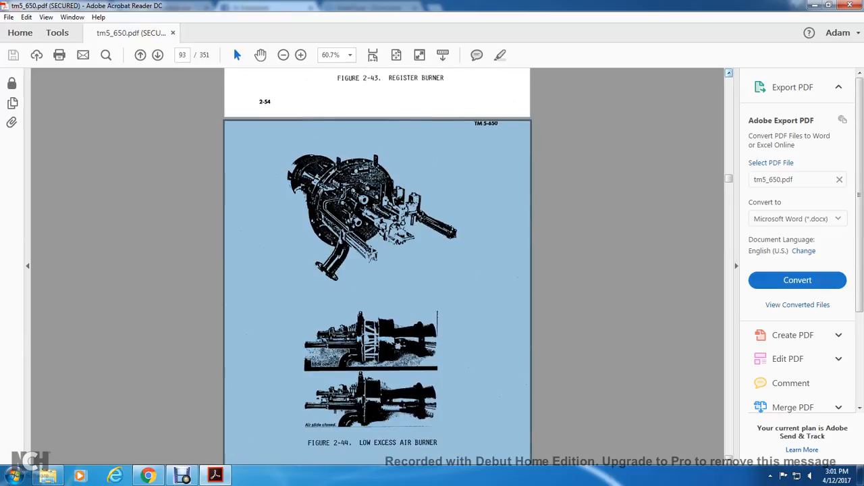
scroll("down", 3)
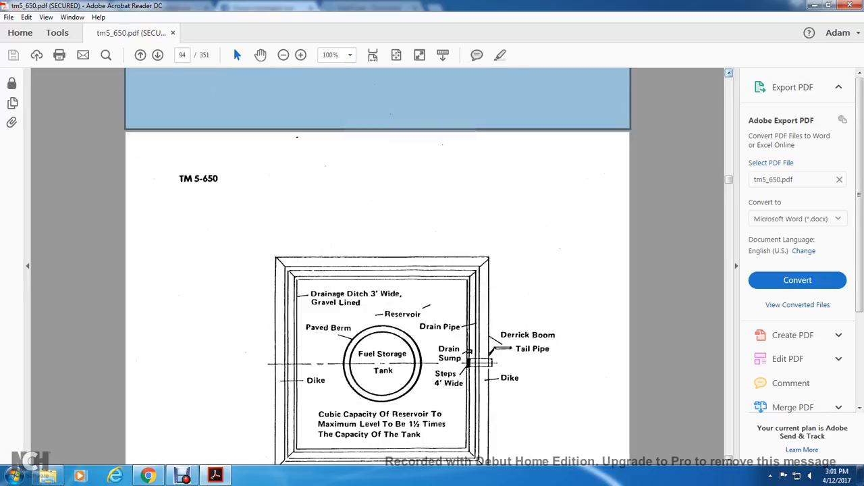
scroll("down", 3)
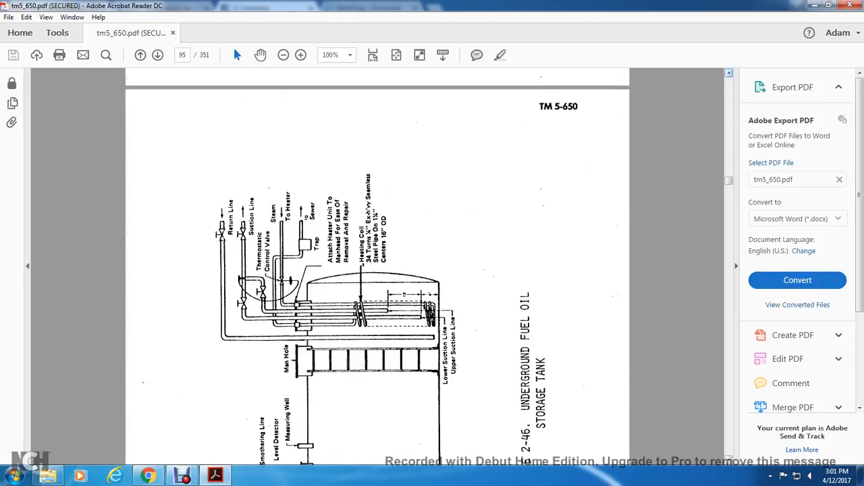
scroll("down", 3)
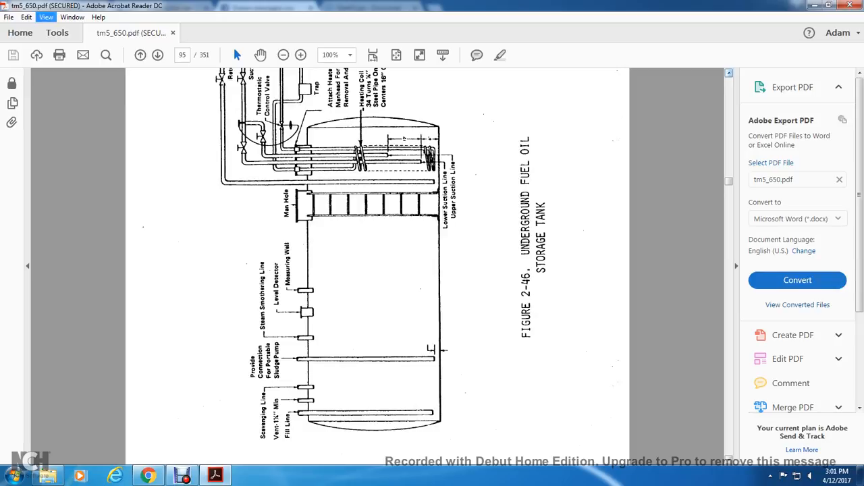
left_click(45, 17)
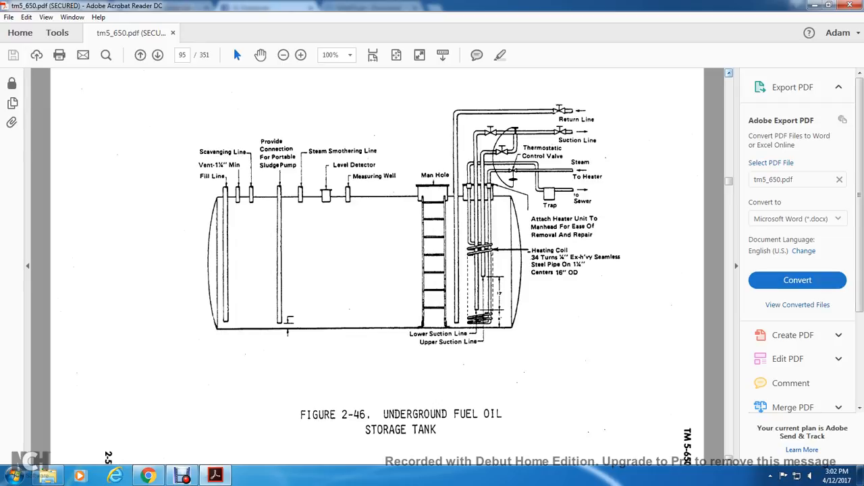
scroll("down", 3)
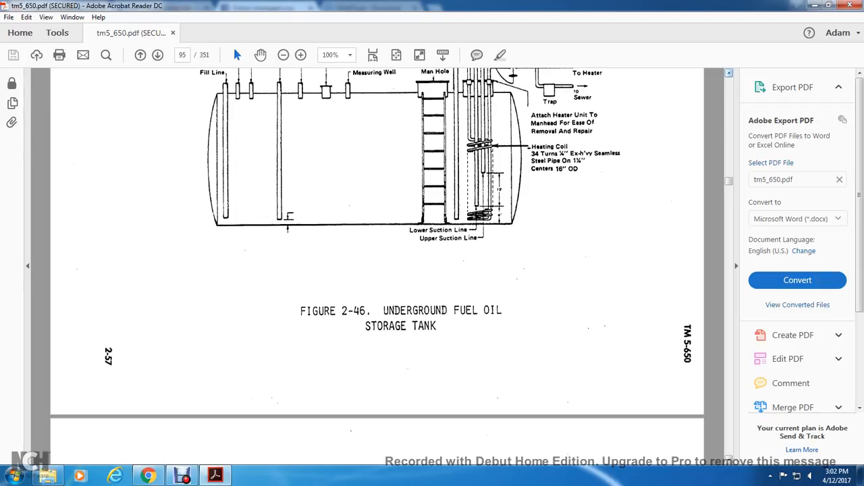
Step: Go to page 96 and scroll to the Figure 2-47 pumping and heating equipment caption
left_click(157, 55)
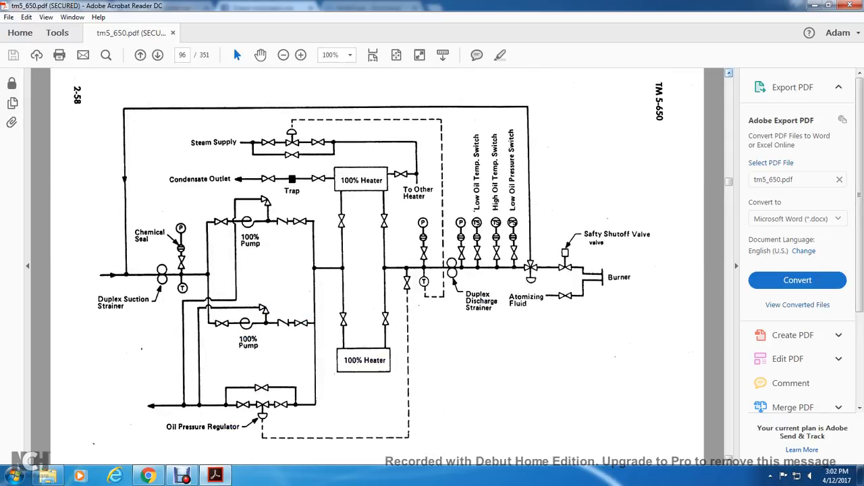
scroll("down", 3)
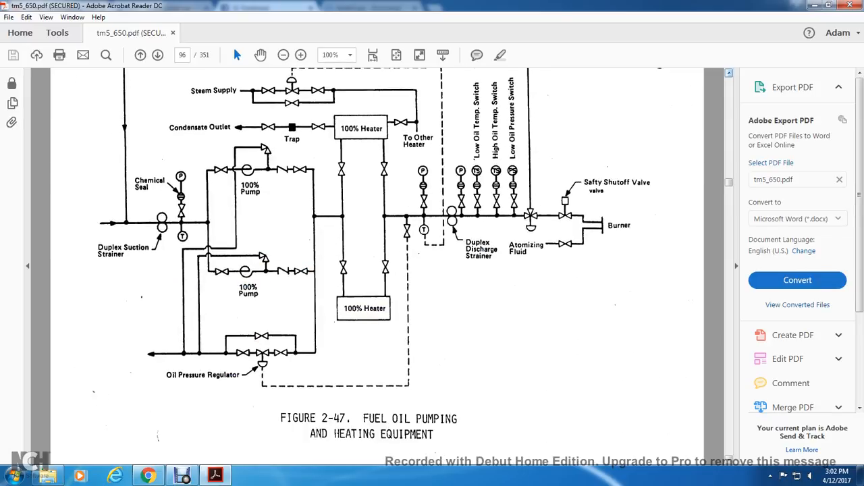
scroll("up", 3)
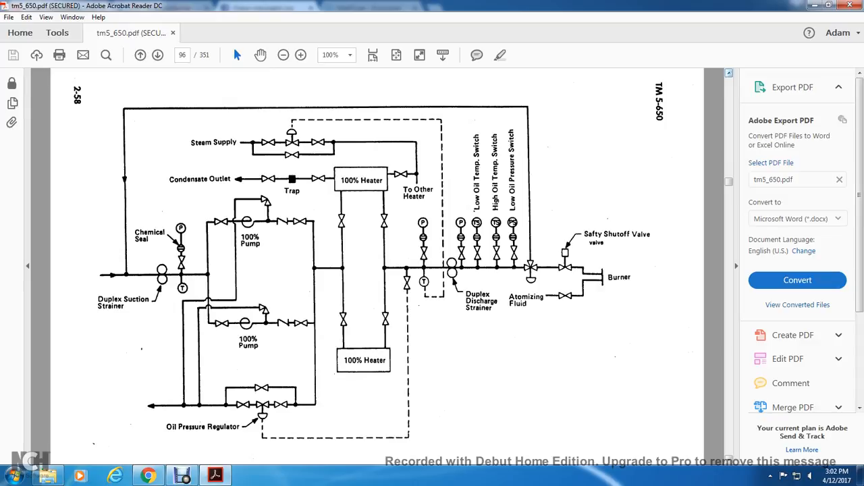
scroll("down", 3)
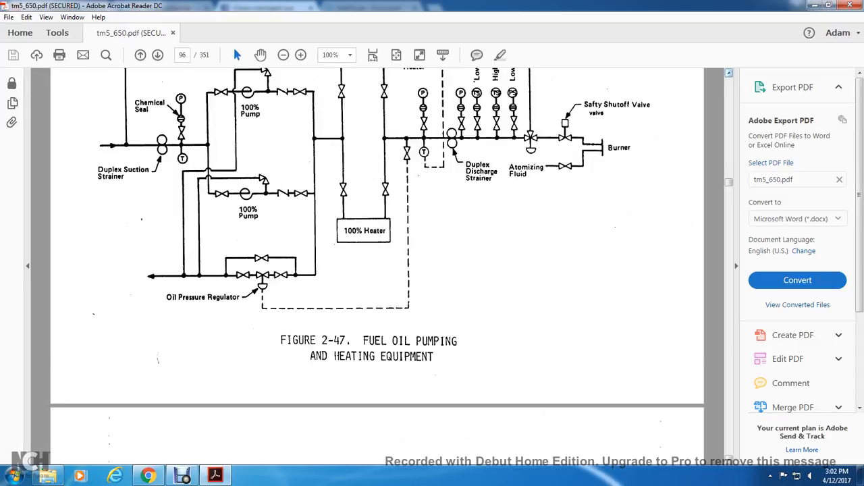
Step: On page 97 rotate the view counterclockwise, then scroll through Figure 2-48 to page 98
left_click(157, 55)
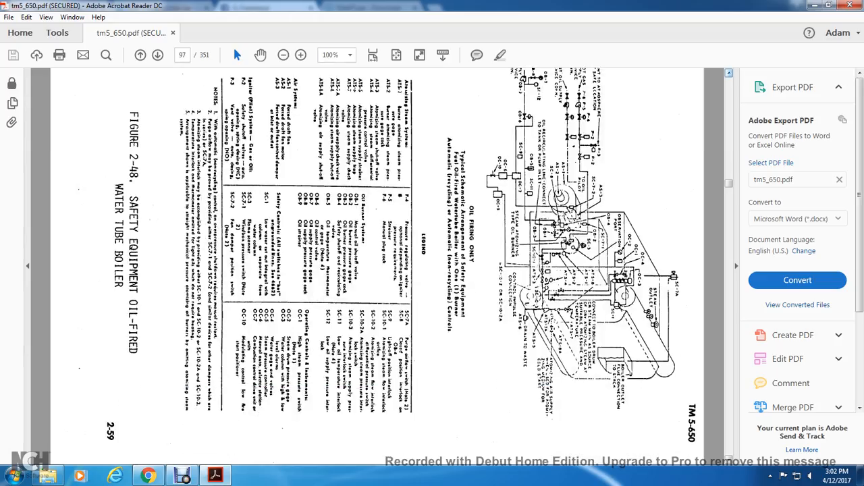
left_click(45, 17)
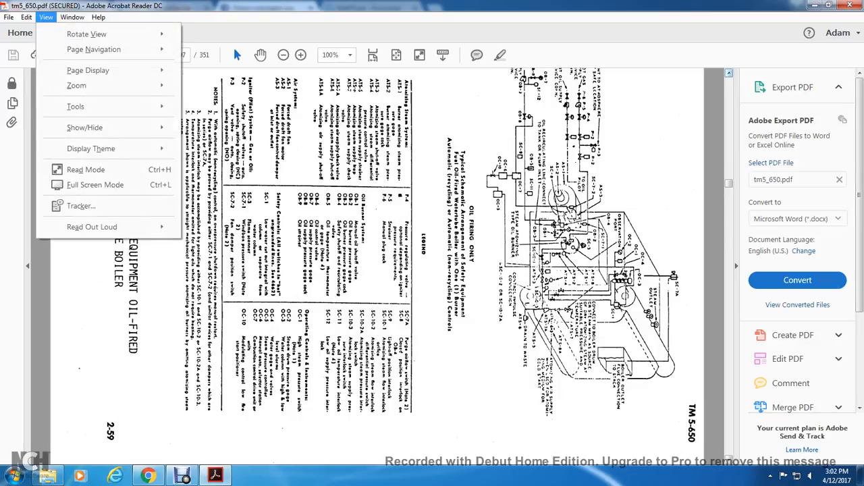
left_click(87, 34)
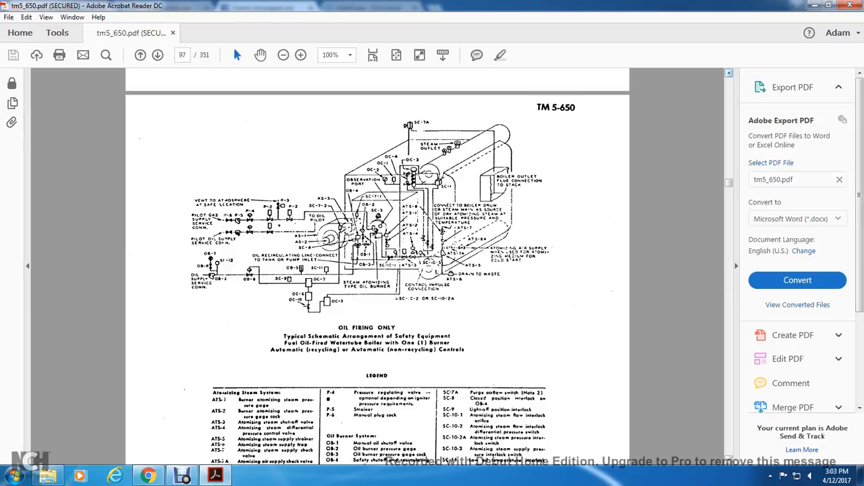
scroll("down", 3)
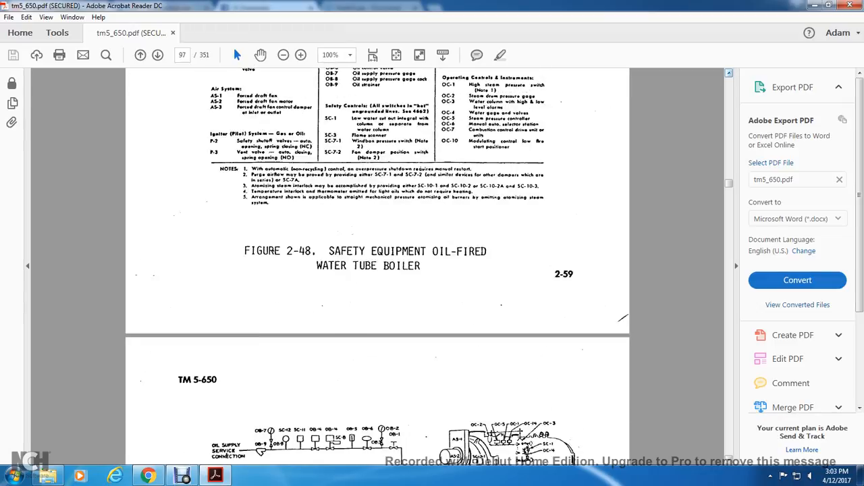
scroll("down", 3)
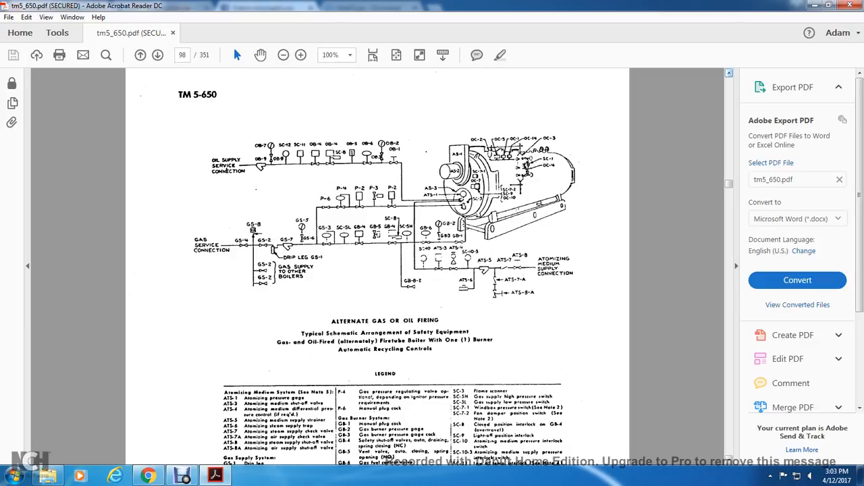
Step: Scroll past the Figure 2-49 caption to section 2-24, Liquefied Petroleum Gas, on page 99
scroll("down", 3)
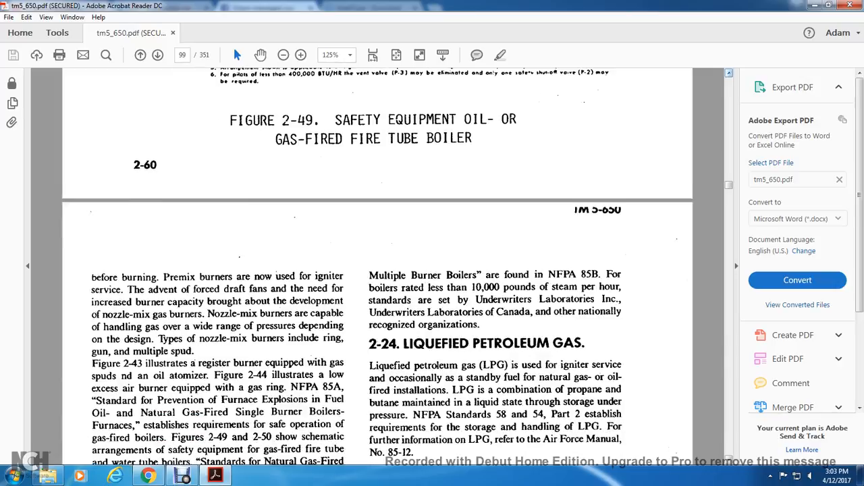
Step: Read through the LPG section down to Section IV and 2-25 Feedwater-Drum Level Controls
scroll("down", 3)
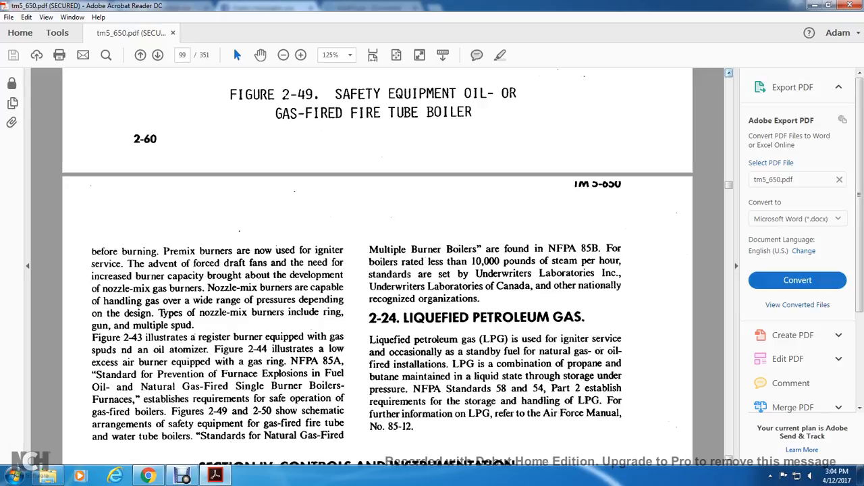
scroll("down", 3)
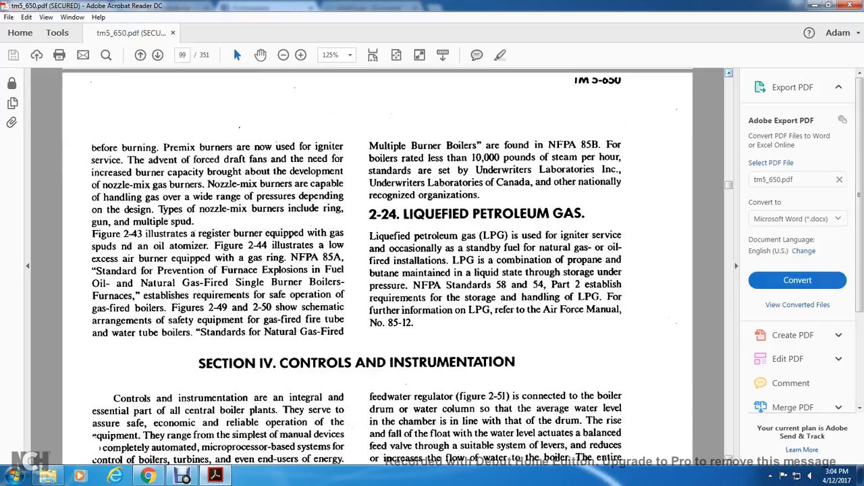
scroll("down", 3)
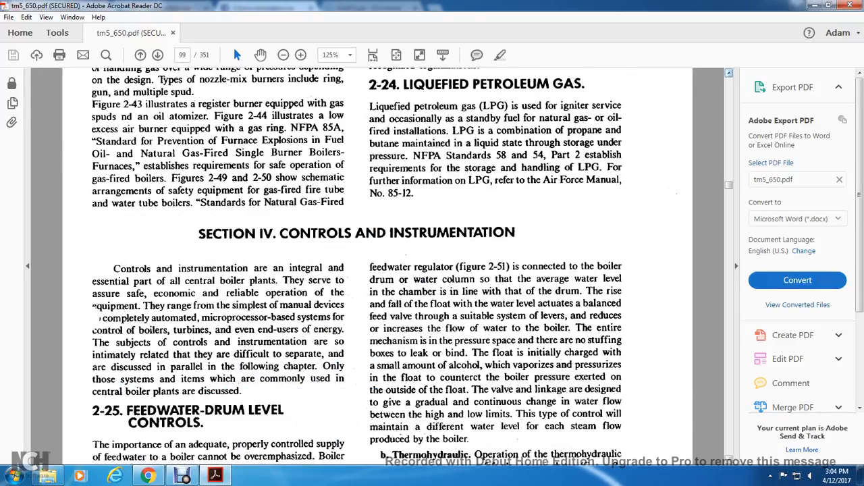